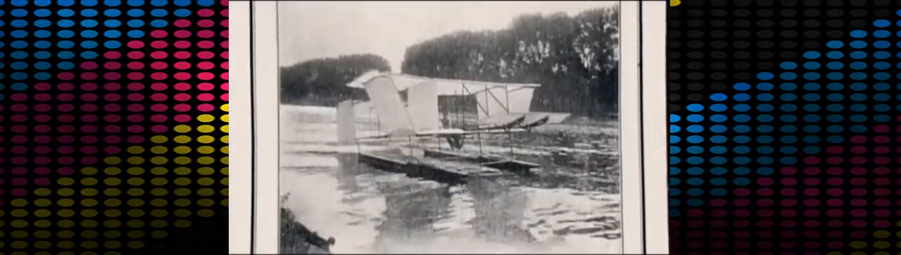
{"action": "scroll", "scroll_direction": "down", "scroll_amount": 3}
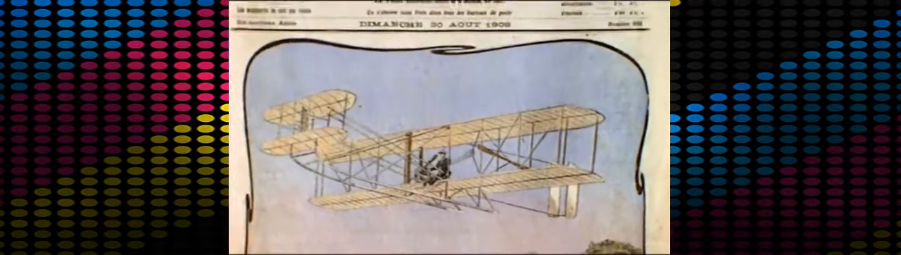
{"action": "scroll", "scroll_direction": "down", "scroll_amount": 3}
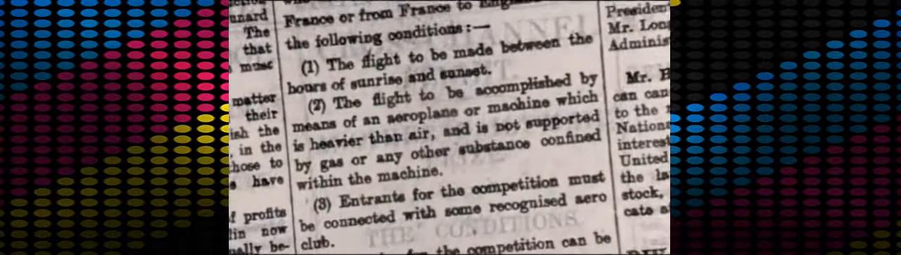
{"action": "scroll", "scroll_direction": "down", "scroll_amount": 3}
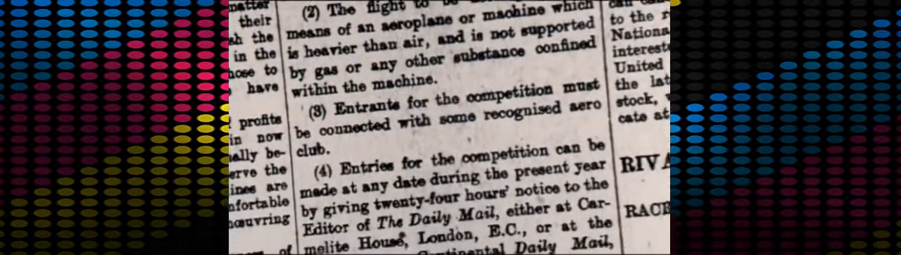
{"action": "scroll", "scroll_direction": "down", "scroll_amount": 3}
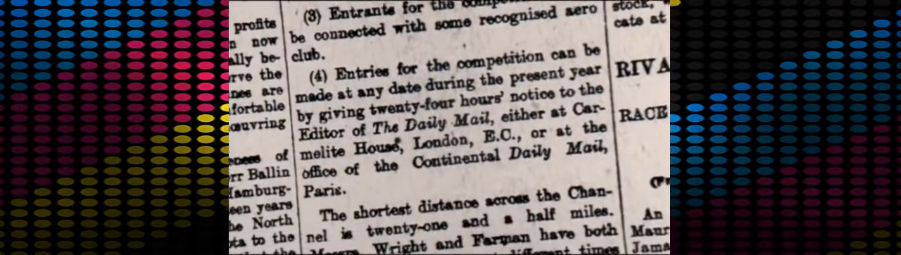
{"action": "scroll", "scroll_direction": "down", "scroll_amount": 3}
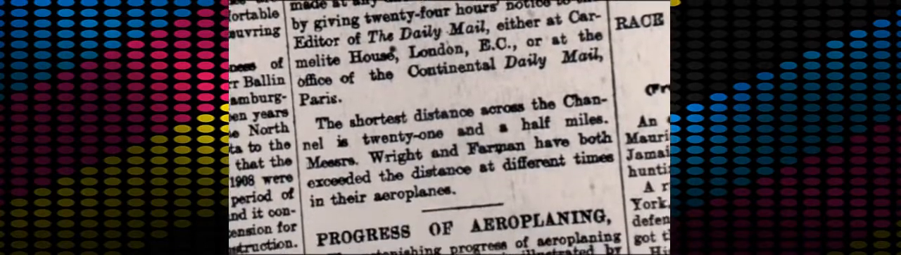